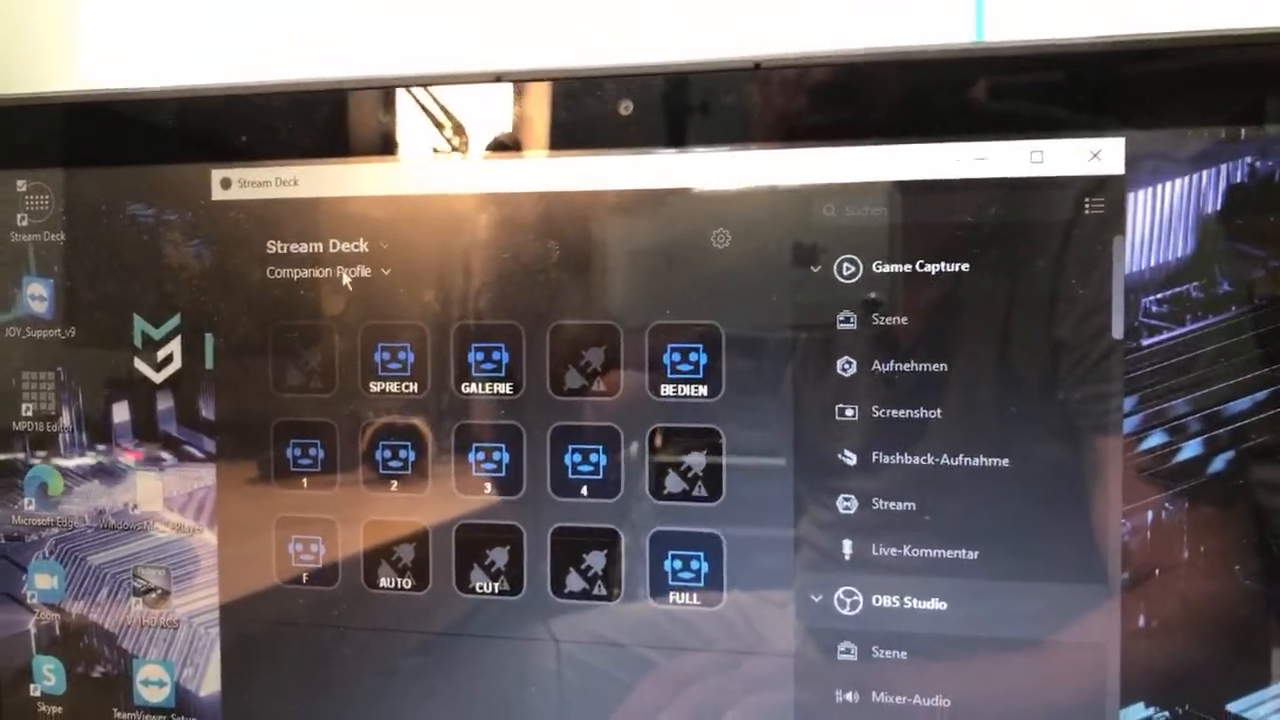
Show the profile list with Default Profile, Profile 1, Profile 2, SKYPE and YouTube.
click(330, 272)
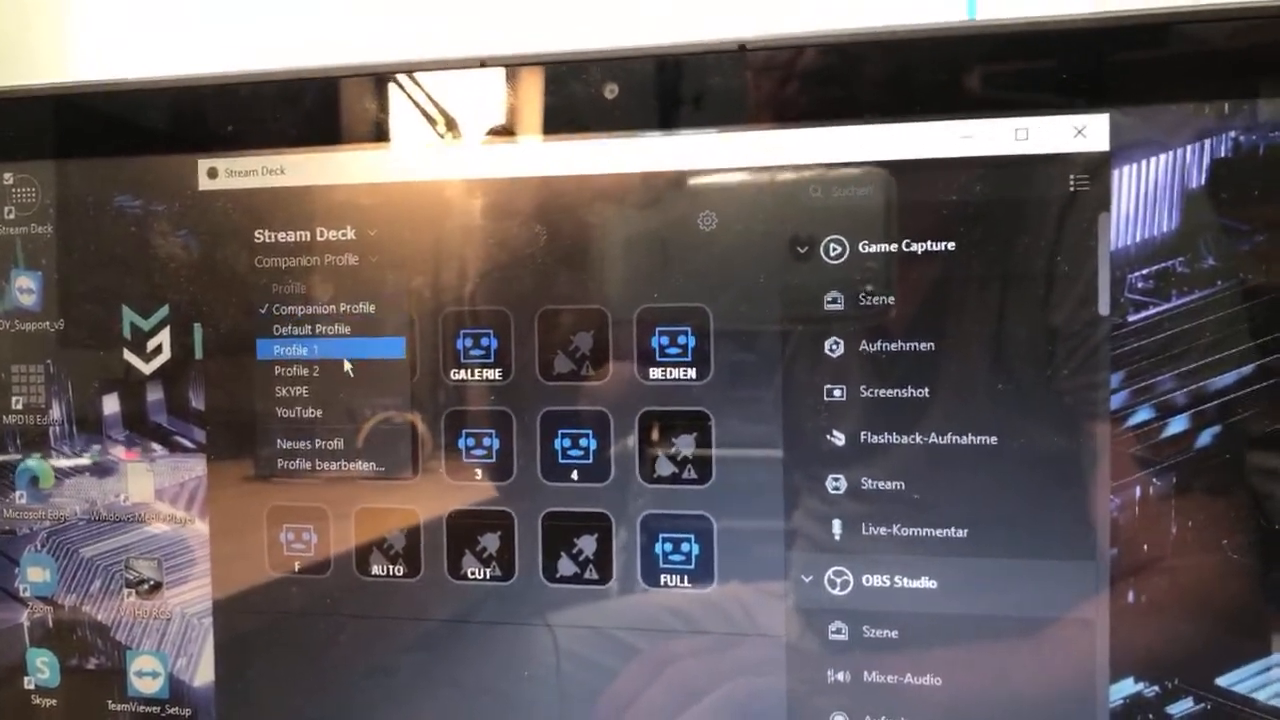